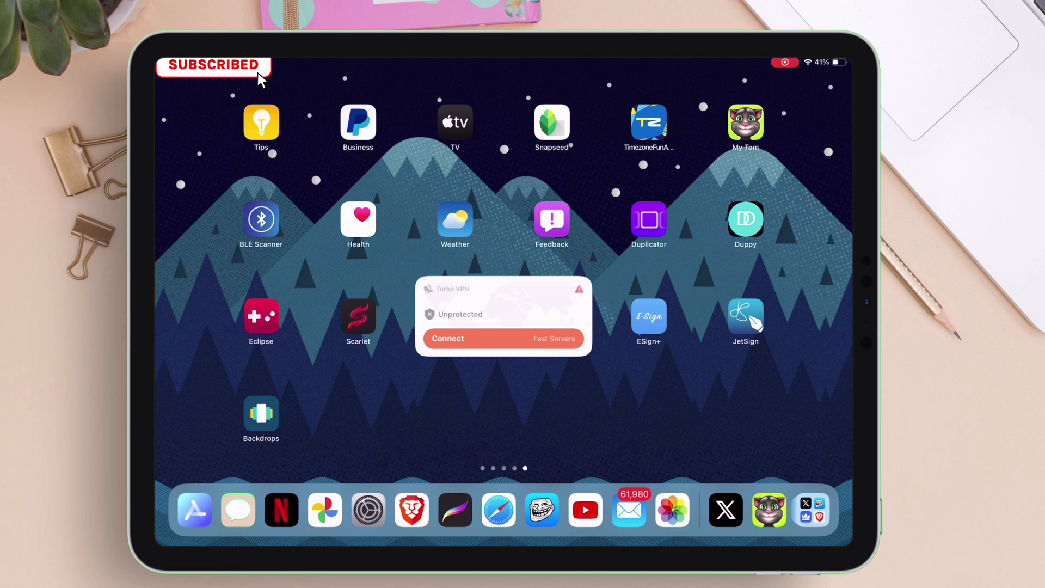
# Step: Open Safari and search the web for 'dolphin ios github'
pyautogui.click(497, 510)
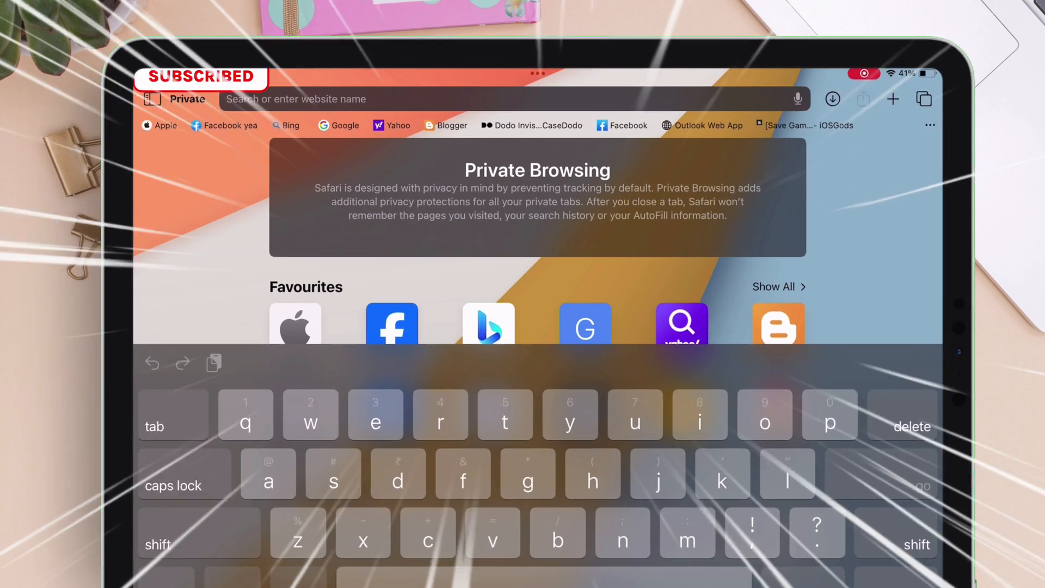
pyautogui.write('dolphin ios github')
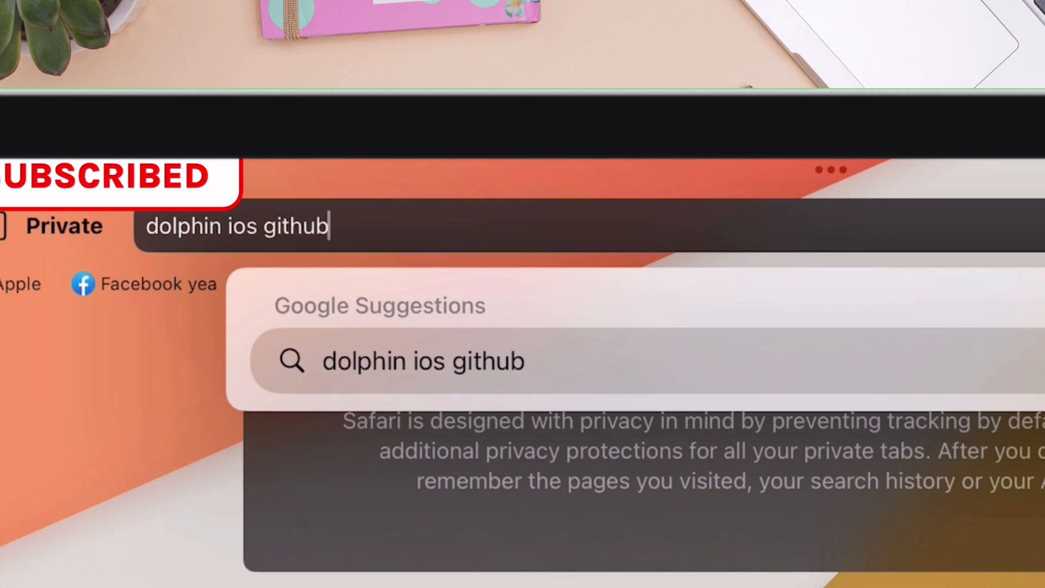
pyautogui.press('Enter')
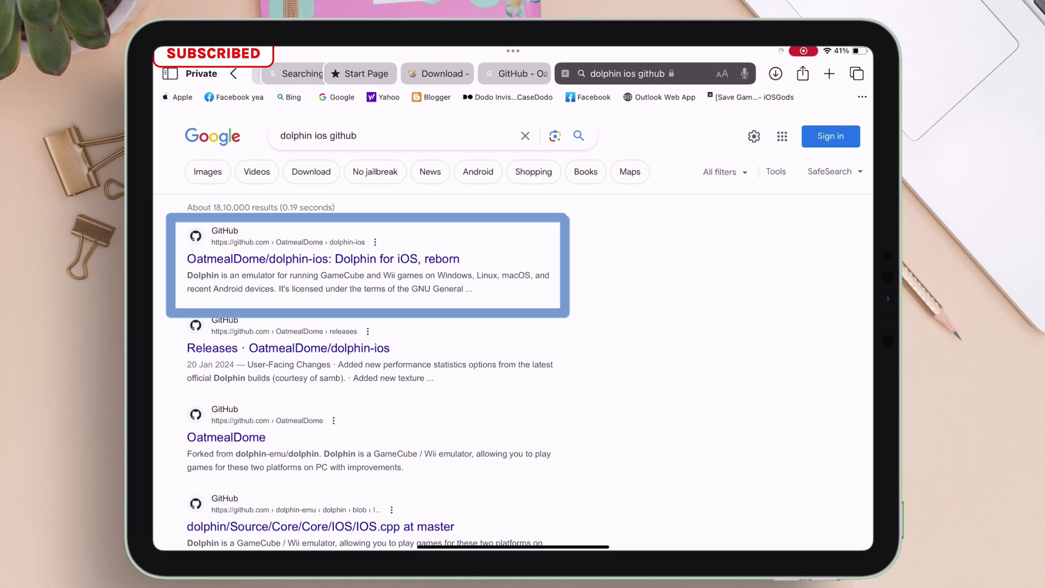
# Step: Open OatmealDome/dolphin-ios, its Tags, then the v4.0.0b7 release and scroll to Assets
pyautogui.click(323, 258)
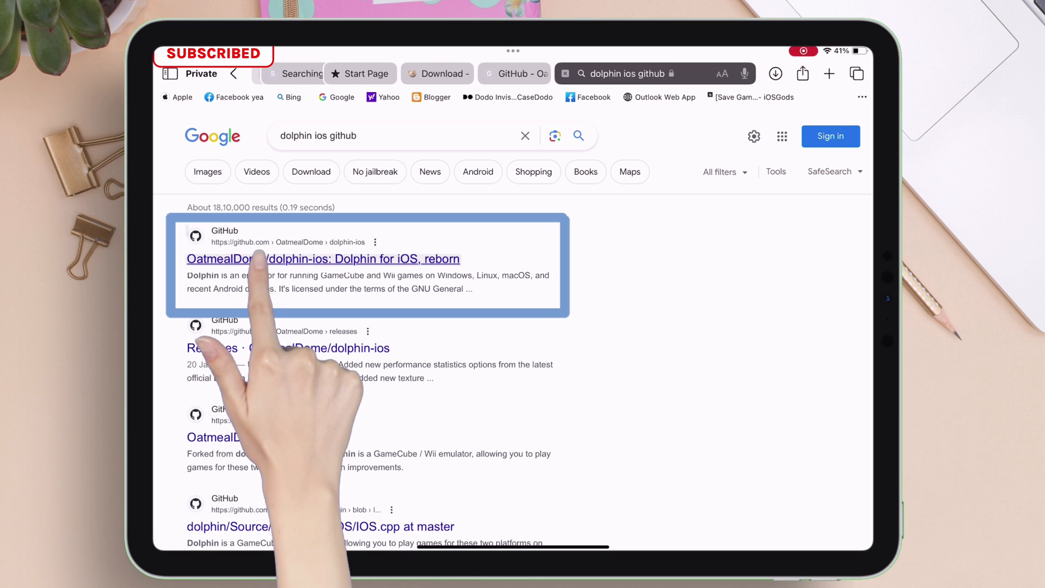
pyautogui.click(322, 259)
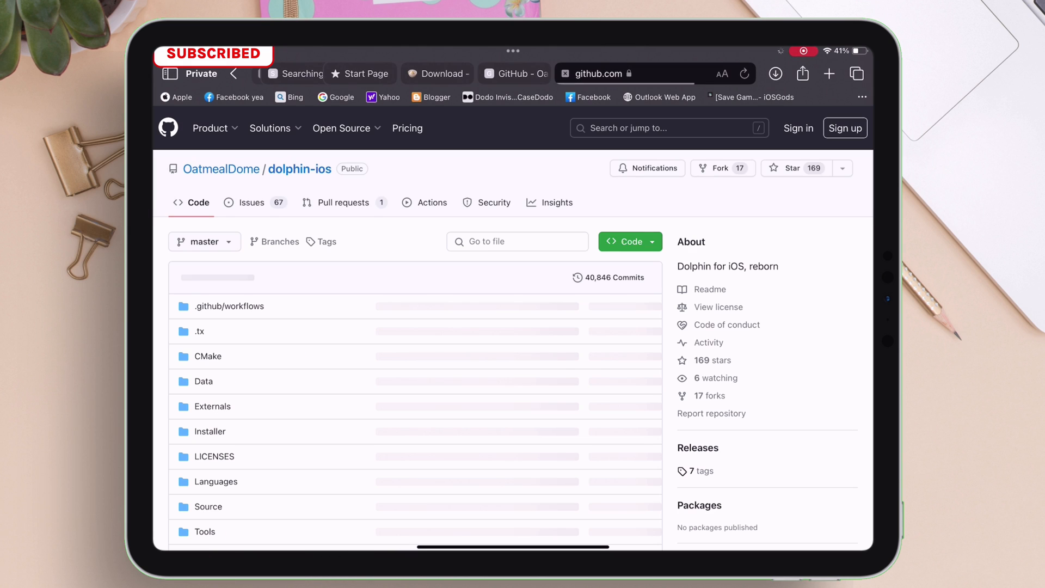
pyautogui.scroll(-3)
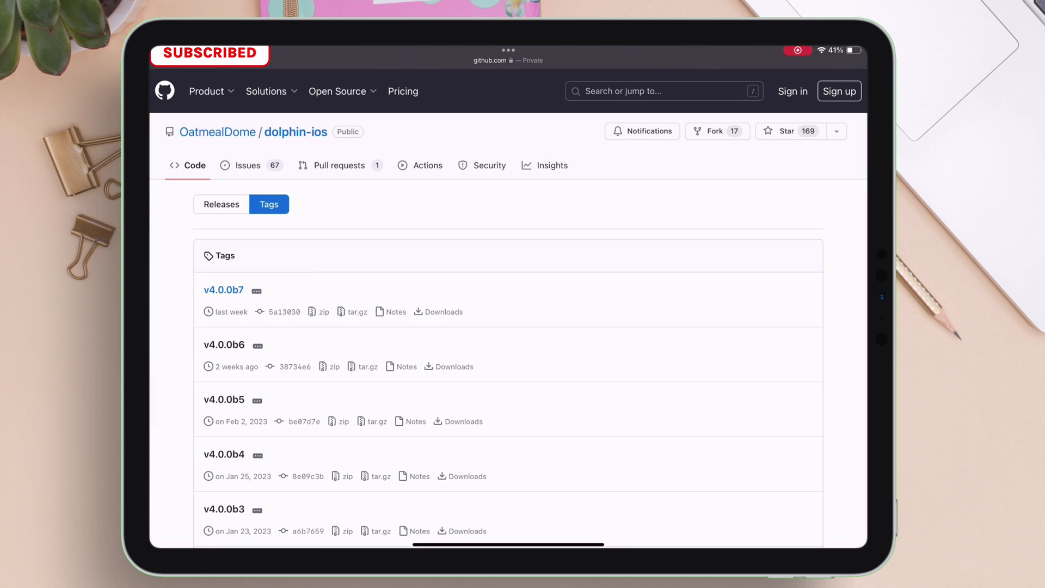
pyautogui.click(224, 290)
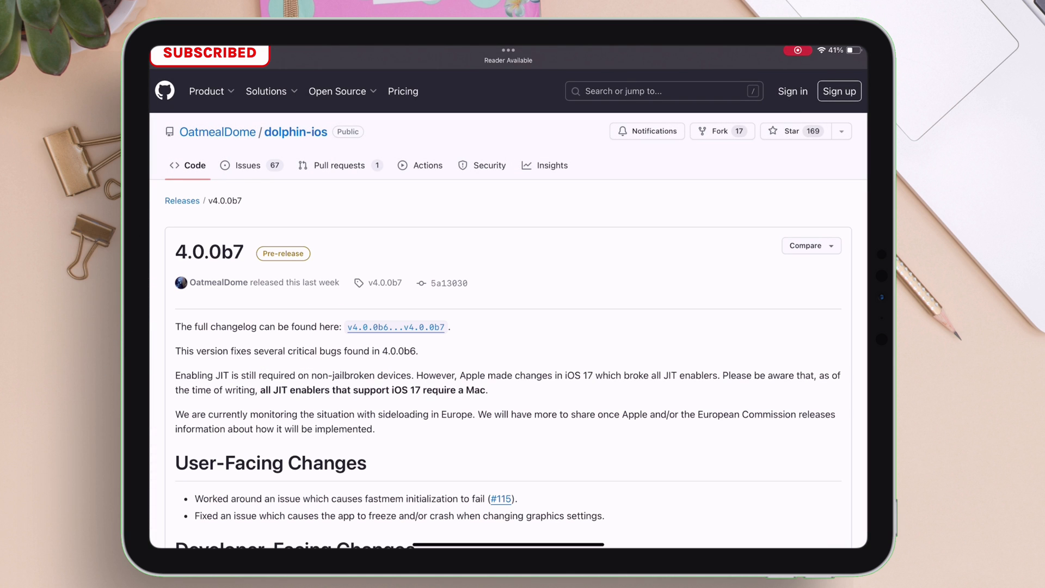
pyautogui.scroll(-3)
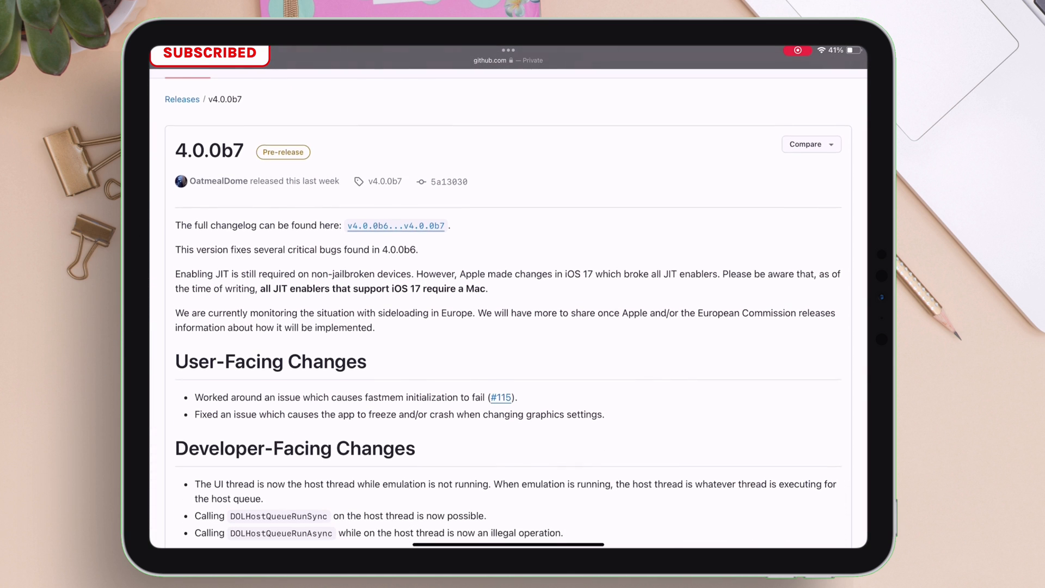
pyautogui.scroll(-3)
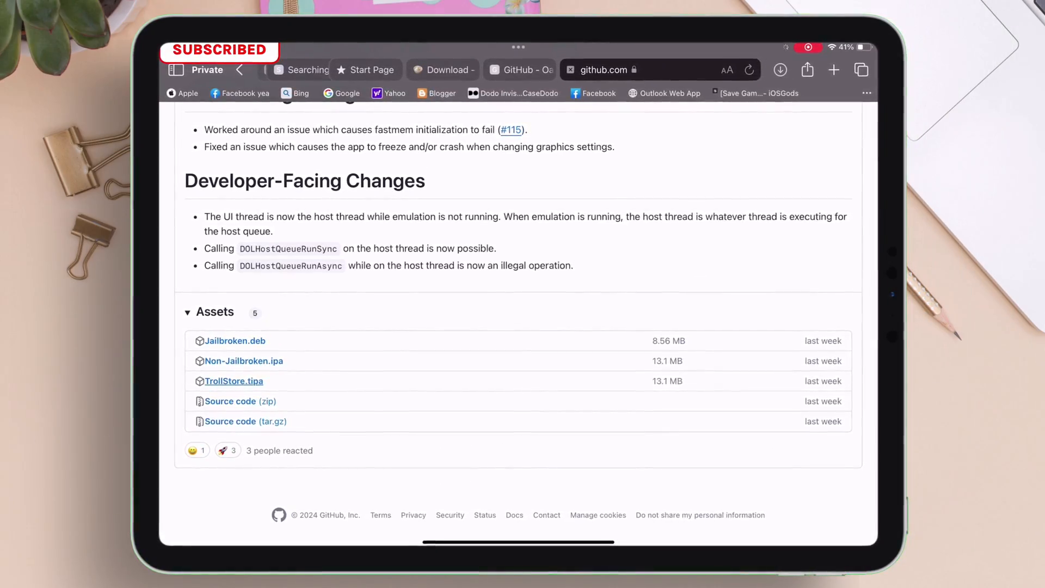
# Step: Download TrollStore.tipa and share the file onward to TrollStore
pyautogui.click(781, 69)
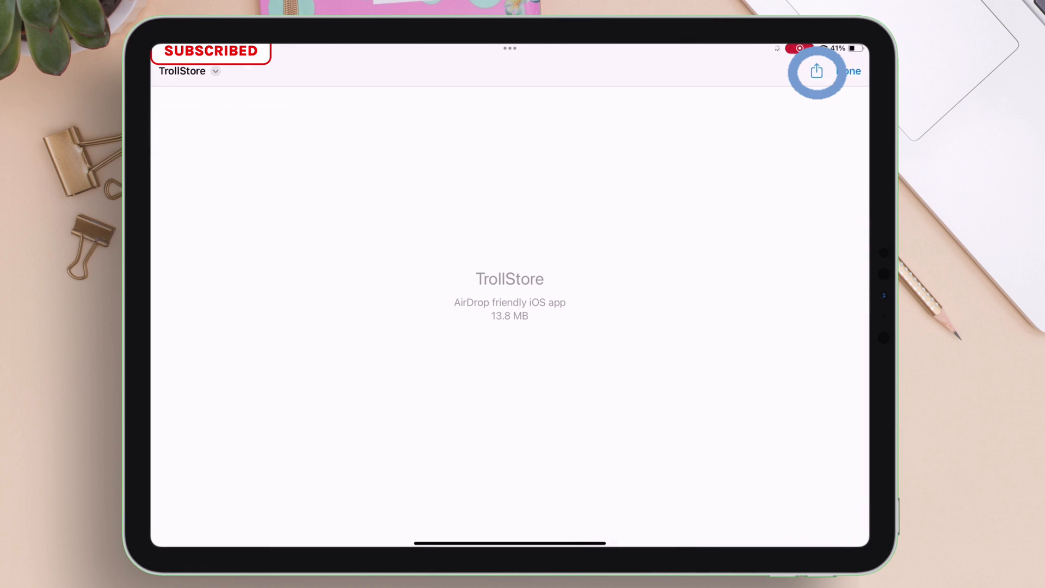
pyautogui.click(817, 71)
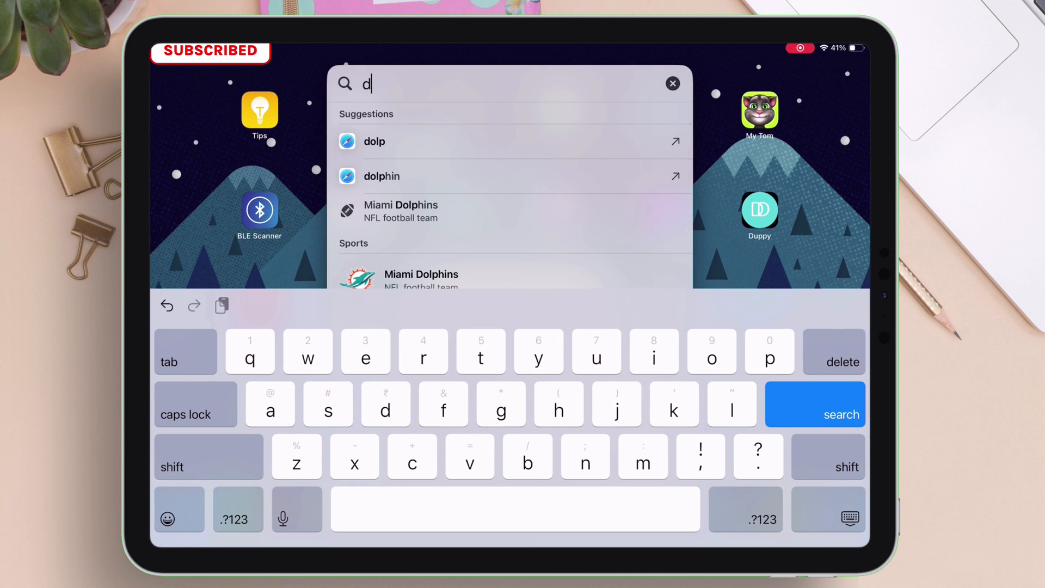
# Step: Search Spotlight for 'dolphiniOS' and launch the DolphiniOS top hit
pyautogui.write('dolphiniOS')
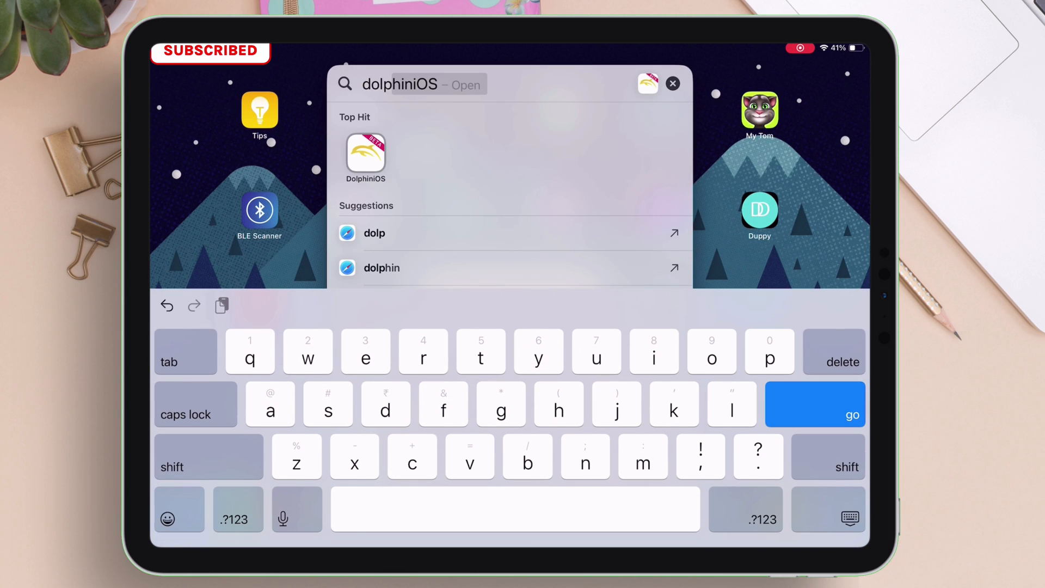
pyautogui.click(366, 154)
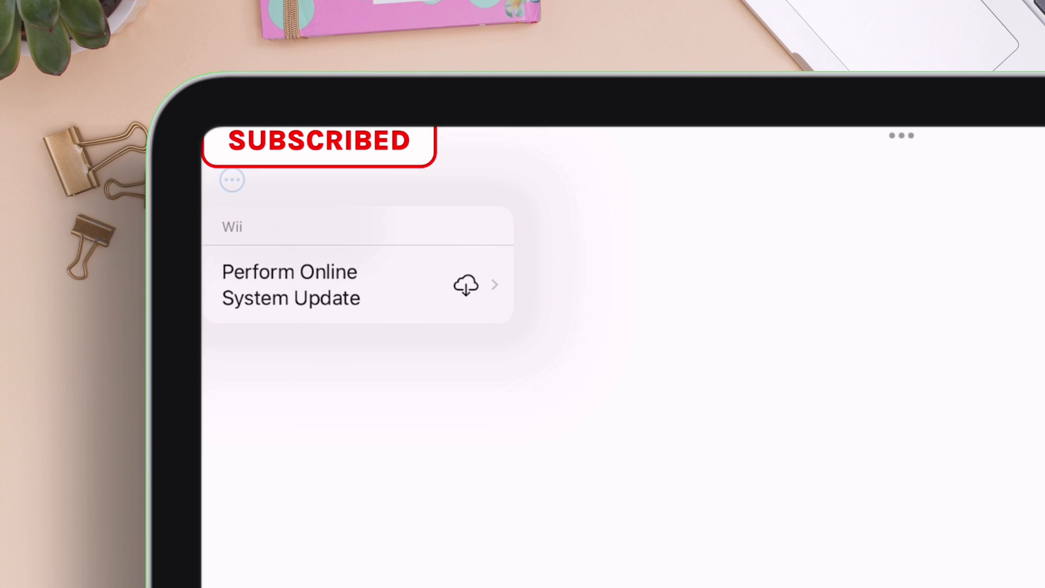
# Step: Run Perform Online System Update, choose a region, and dismiss Update completed
pyautogui.click(311, 284)
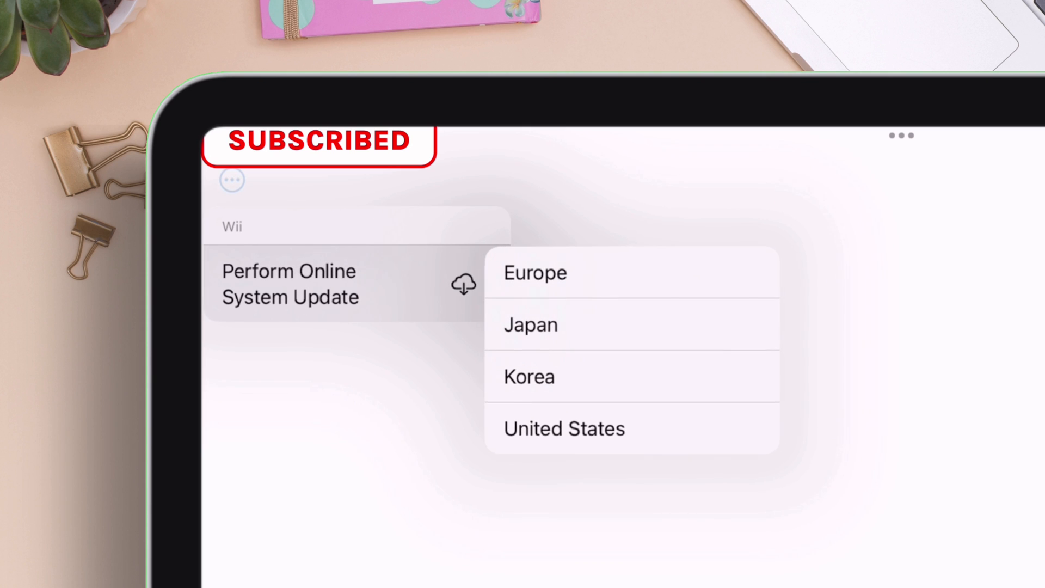
pyautogui.click(565, 429)
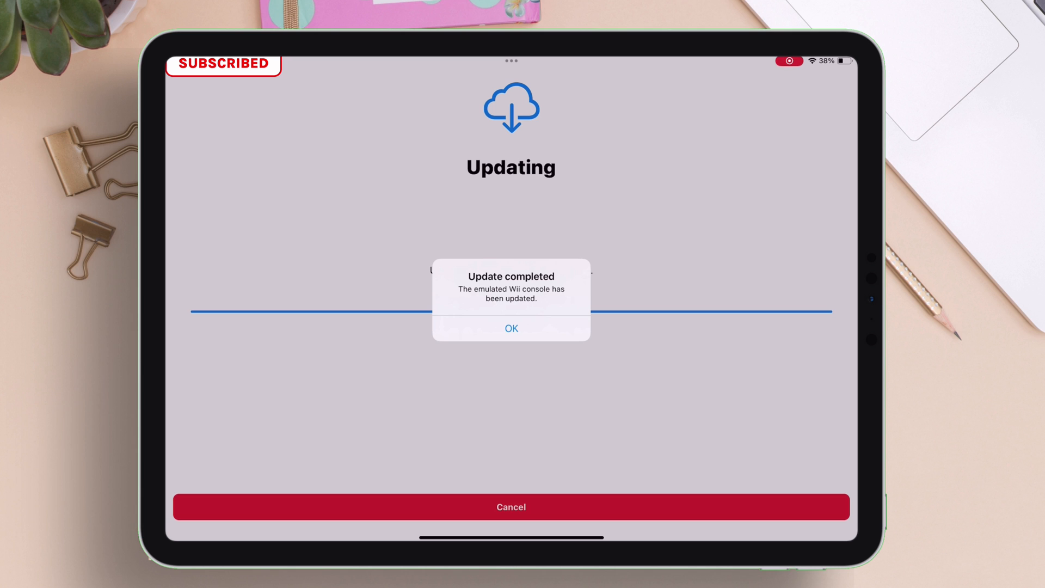
pyautogui.click(512, 328)
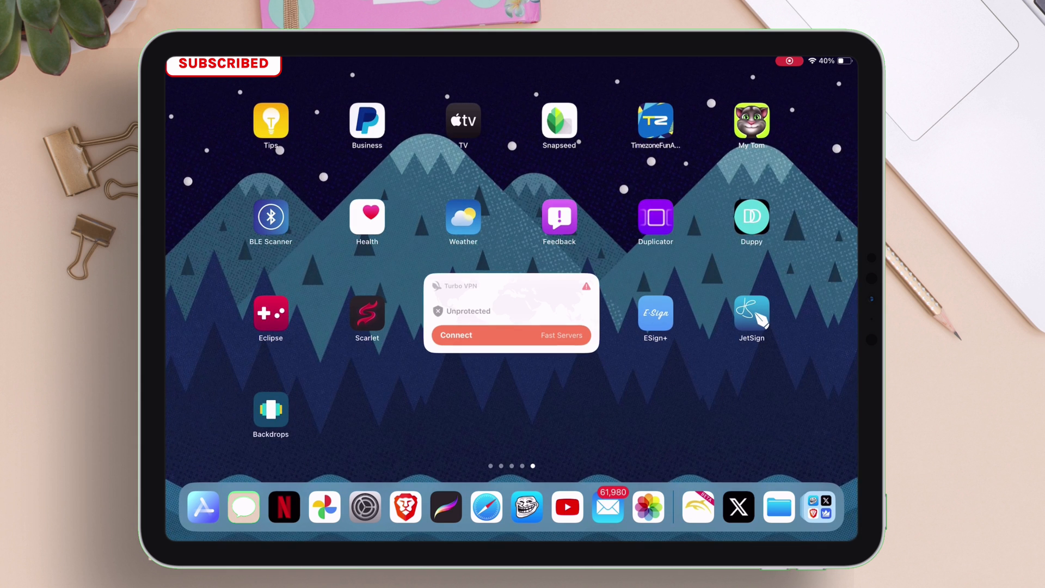
# Step: Open the Files app at Downloads, showing the New Super Mario Bros. Wii folder
pyautogui.click(780, 508)
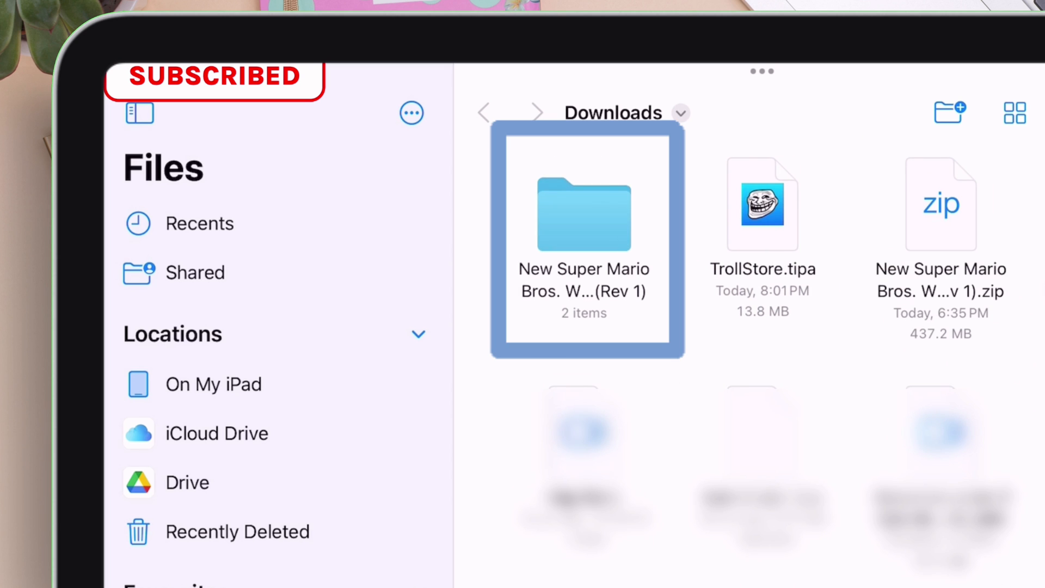
# Step: Open the New Super Mario Bros. folder and navigate the import picker to the game
pyautogui.doubleClick(583, 219)
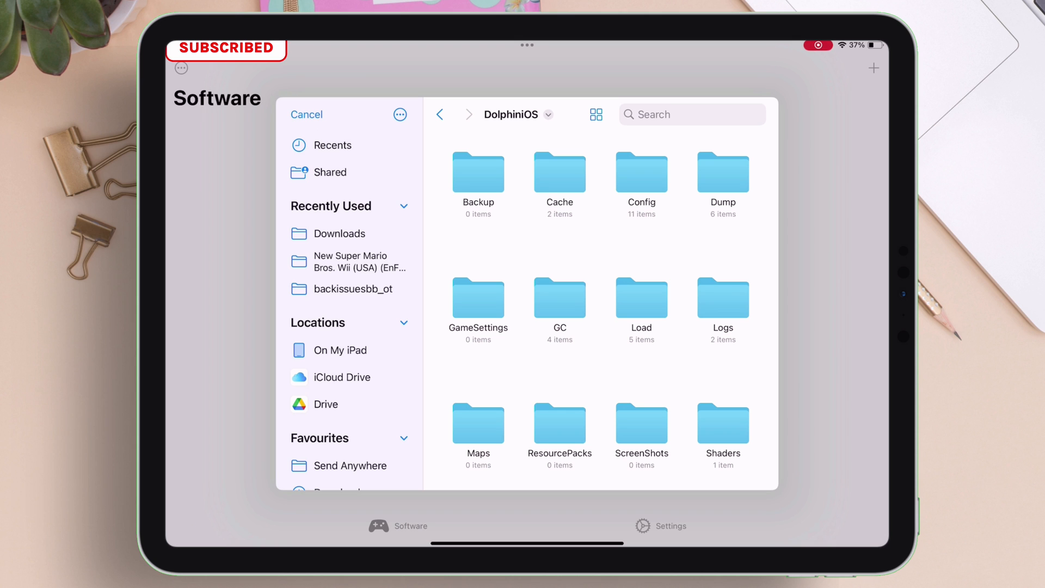
pyautogui.click(348, 261)
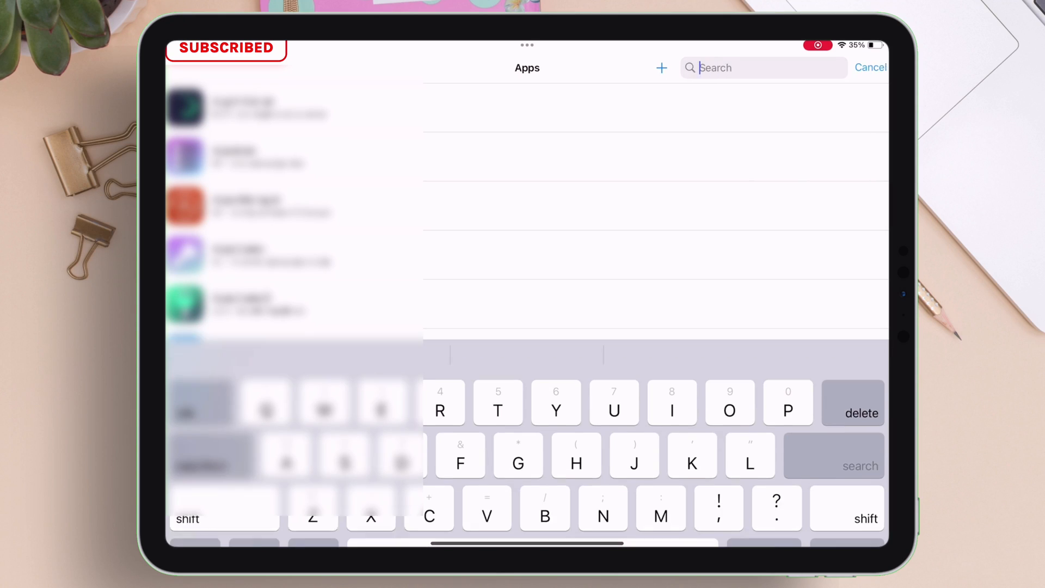
# Step: Search TrollStore's Apps list for 'Dolp' to show DolphiniOS 4.0.0b7
pyautogui.write('Dolp')
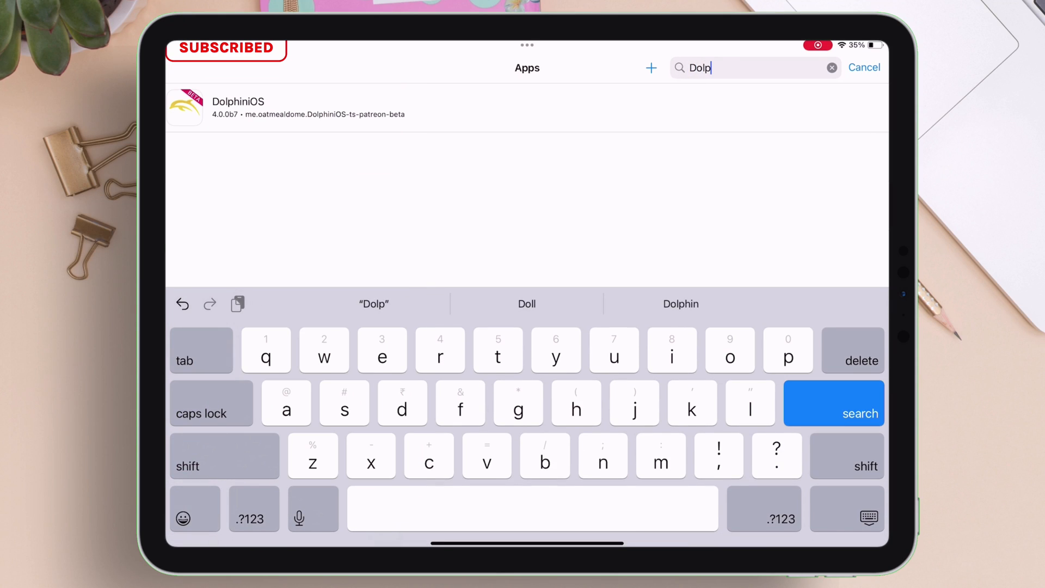